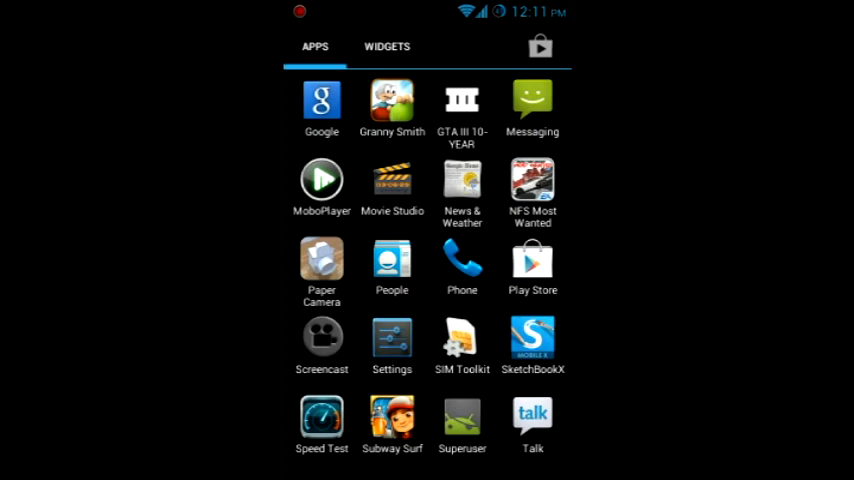
- Open the Play Store from the app drawer
{"action": "left_click", "coordinate": [533, 262]}
{"action": "type", "text": "e"}
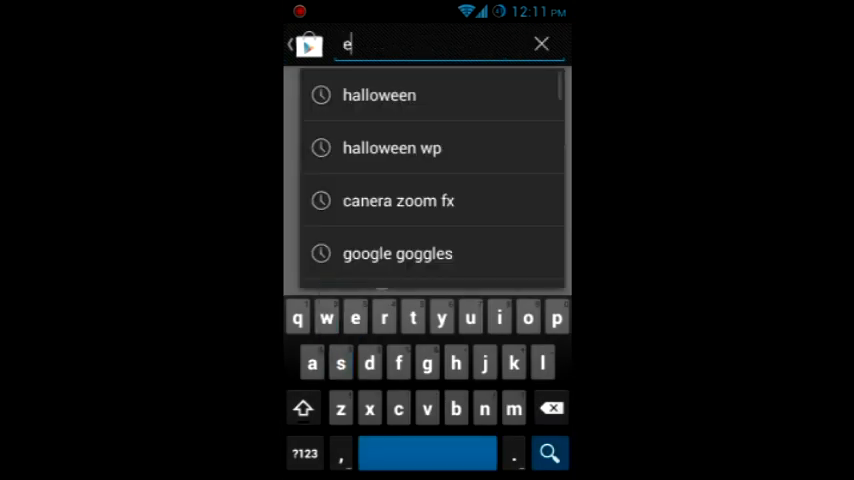
- Search 'es file explorer' and open the ES File Explorer File Manager page
{"action": "type", "text": "s file explorer"}
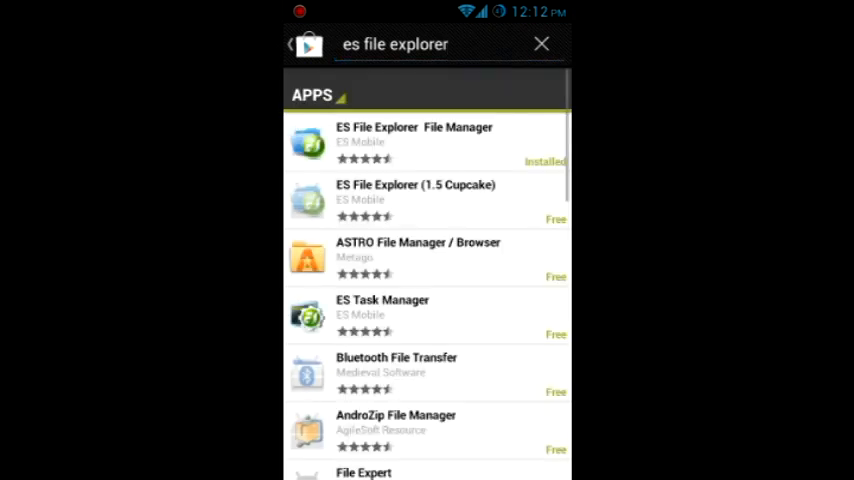
{"action": "left_click", "coordinate": [427, 142]}
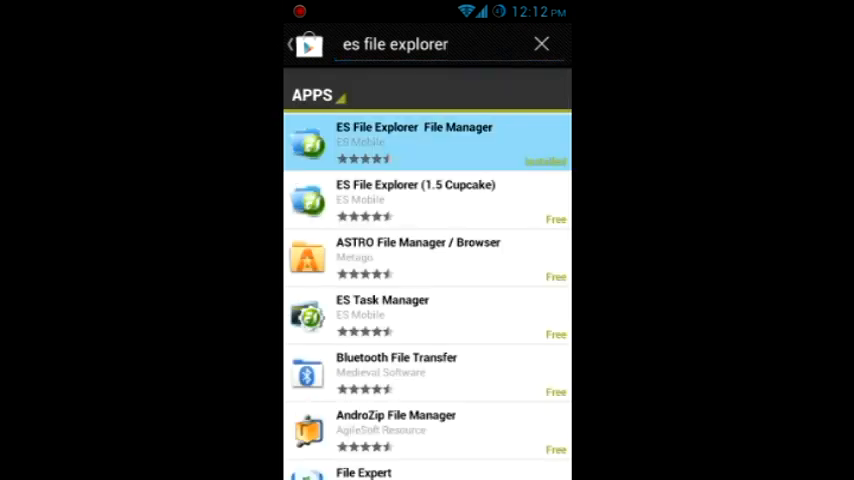
{"action": "left_click", "coordinate": [427, 140]}
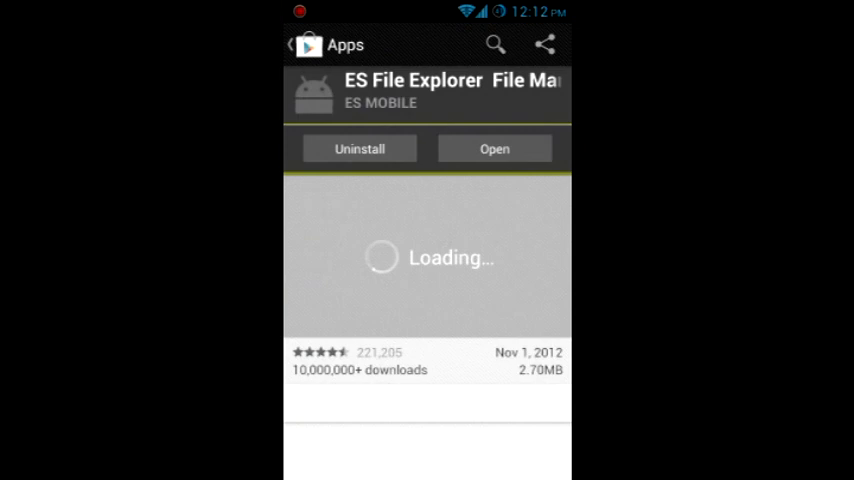
- Launch ES File Explorer from its store page
{"action": "left_click", "coordinate": [494, 148]}
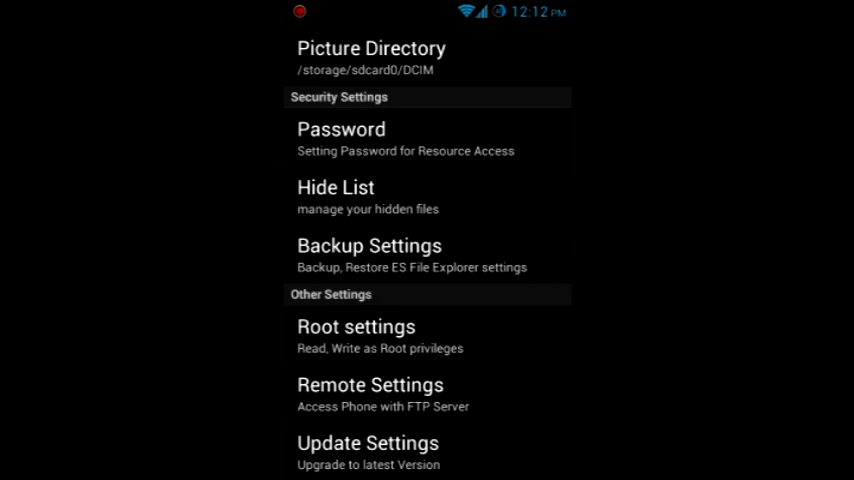
- Enable Root Explorer in root settings, accepting the root warning
{"action": "left_click", "coordinate": [356, 326]}
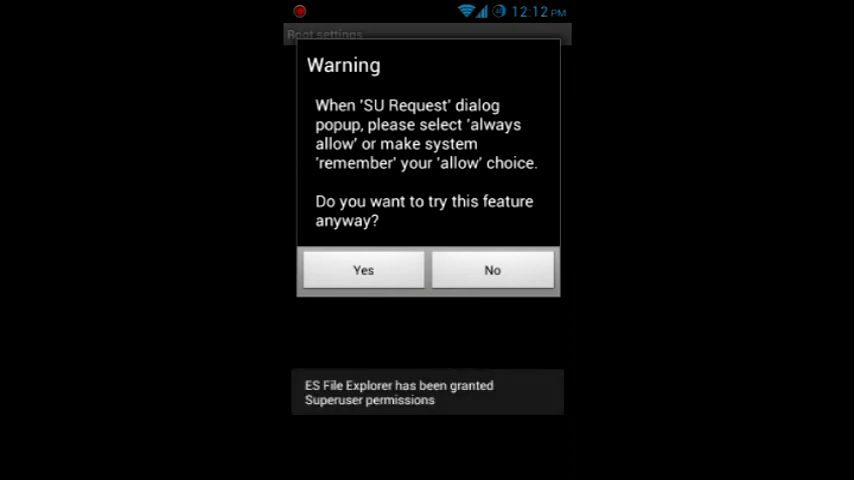
{"action": "left_click", "coordinate": [363, 269]}
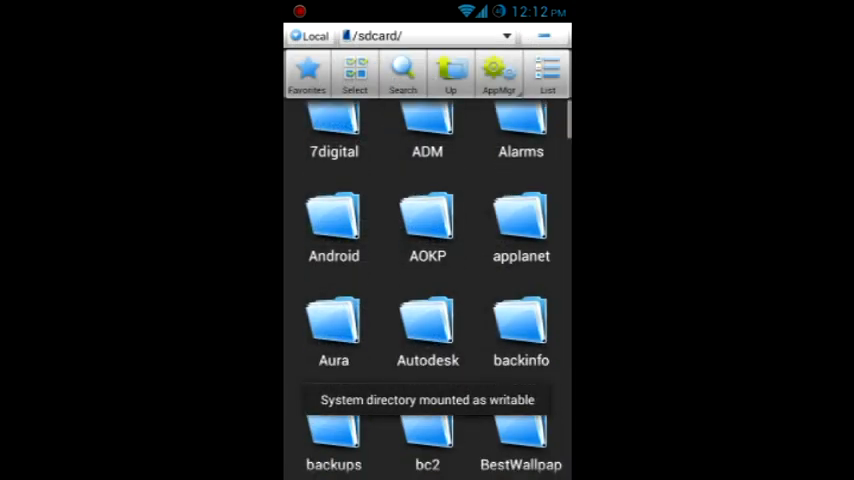
- Open /system/build.prop with ES Note Editor
{"action": "scroll", "scroll_direction": "down", "scroll_amount": 3}
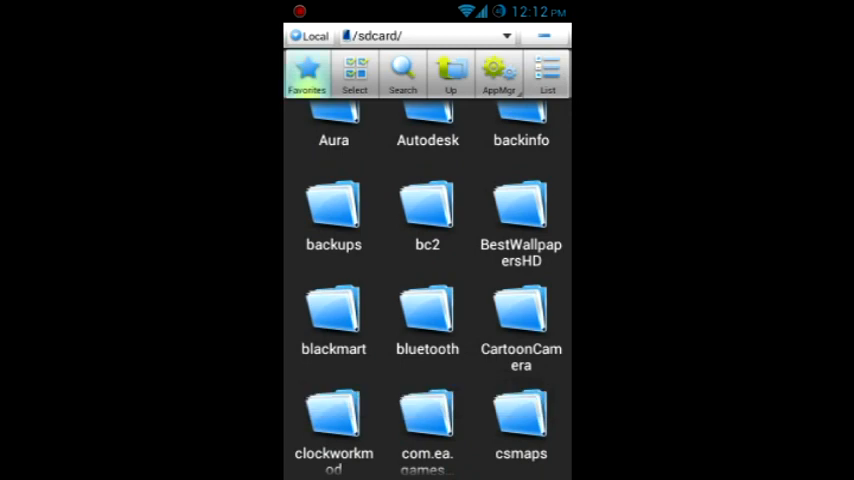
{"action": "left_click", "coordinate": [307, 75]}
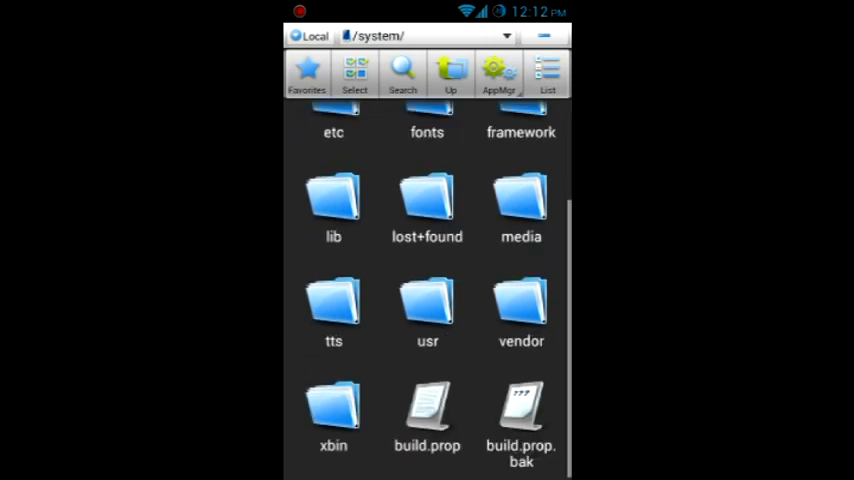
{"action": "left_click", "coordinate": [427, 410]}
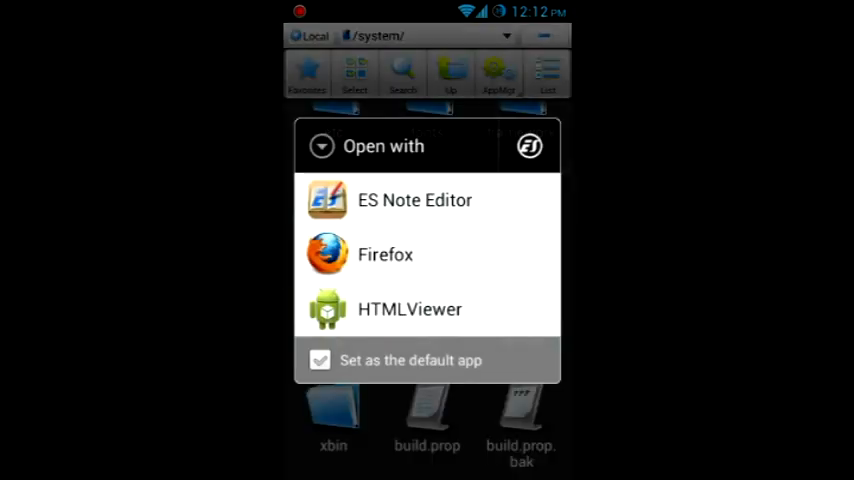
{"action": "left_click", "coordinate": [414, 200]}
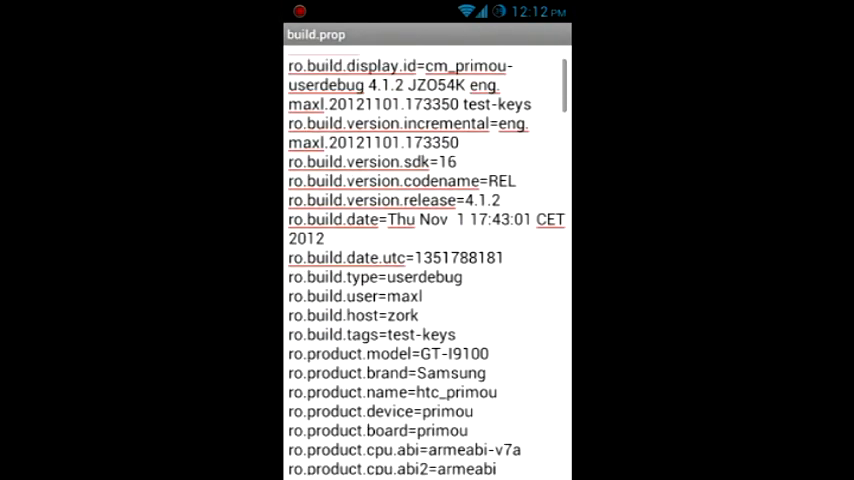
- Scroll to the ro.product.brand line and start editing its value
{"action": "scroll", "scroll_direction": "down", "scroll_amount": 3}
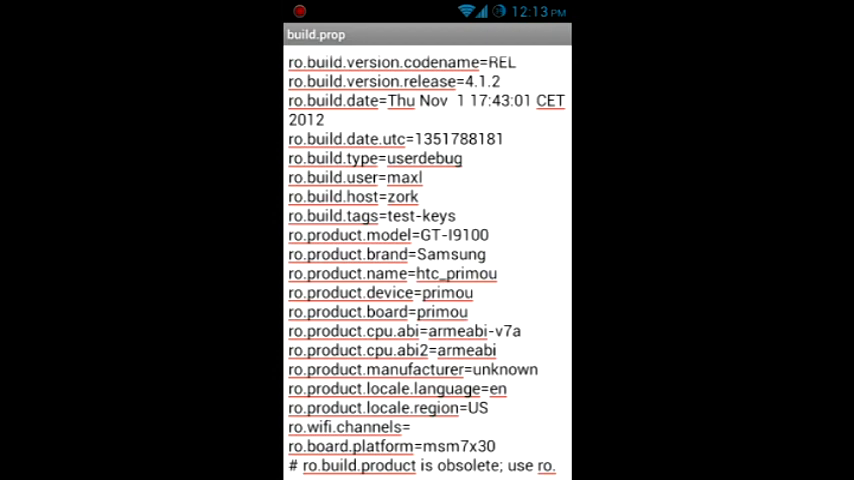
{"action": "left_click", "coordinate": [483, 283]}
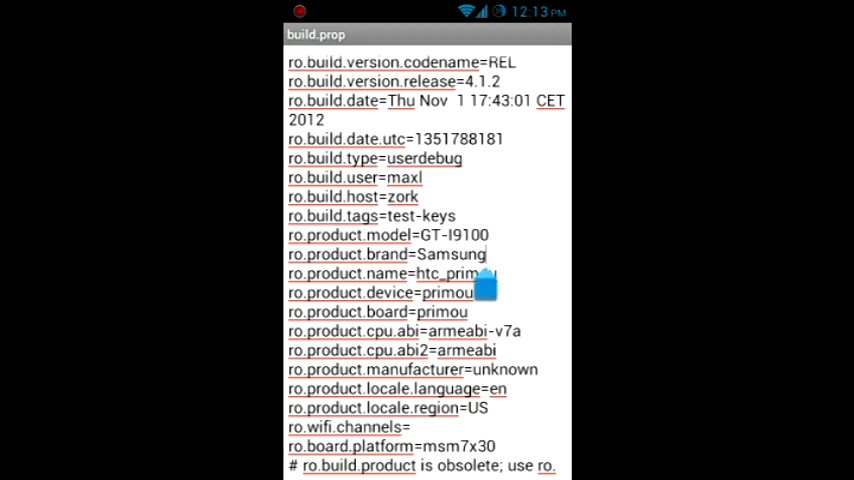